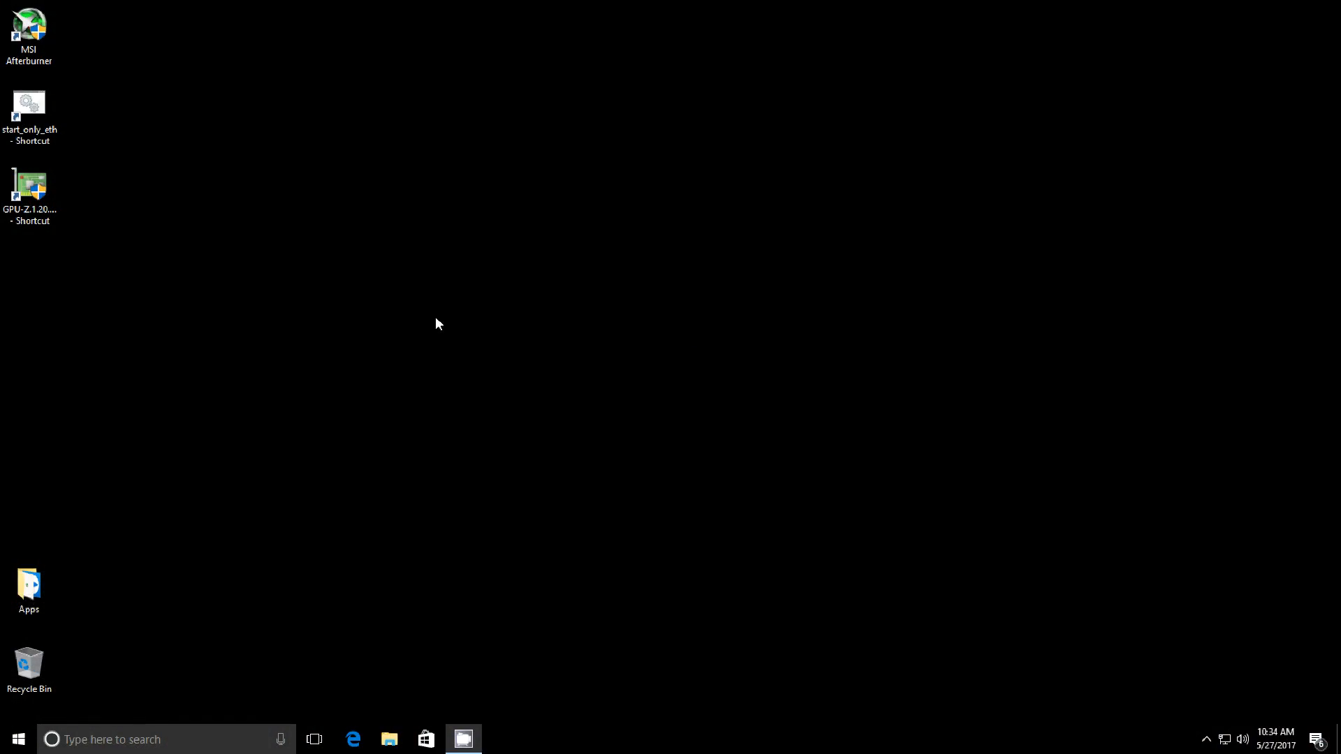
Launch GPU-Z from the desktop to view the Radeon RX 580 Series specifications
double_click(29, 186)
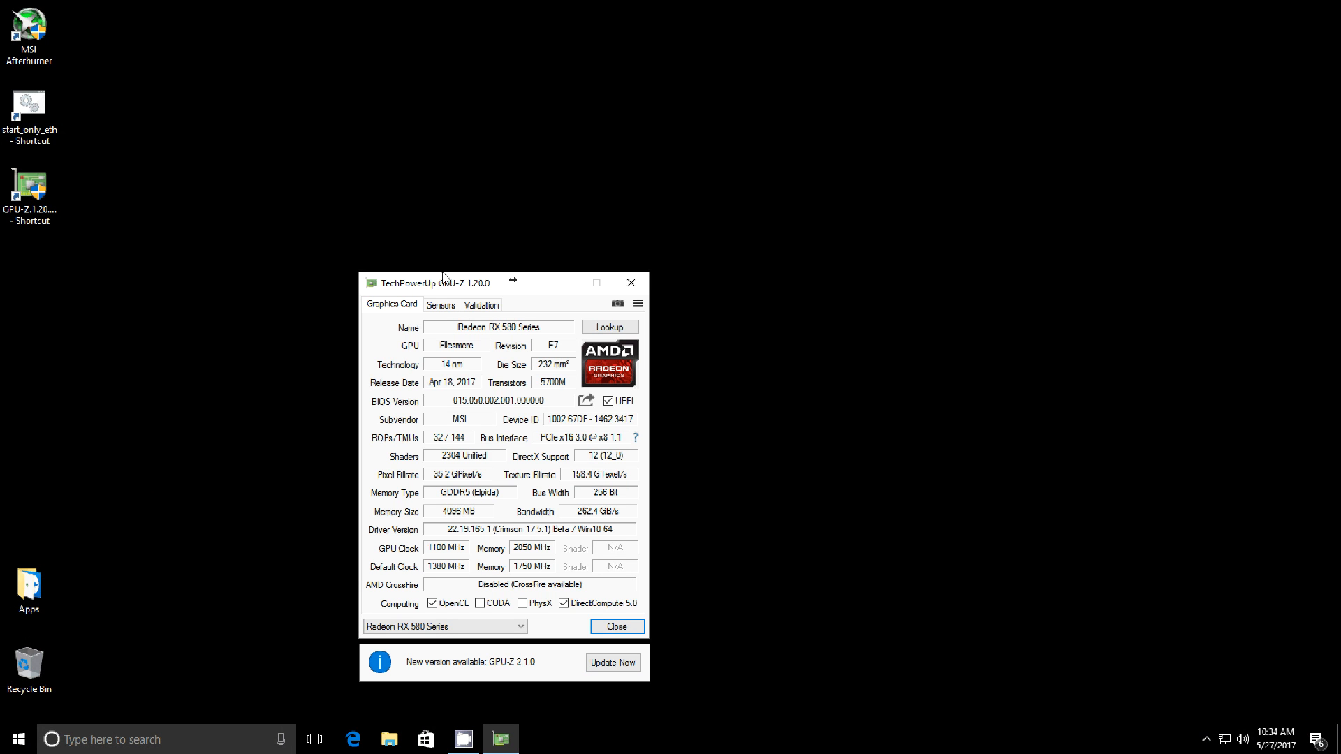
mouse_move(272, 307)
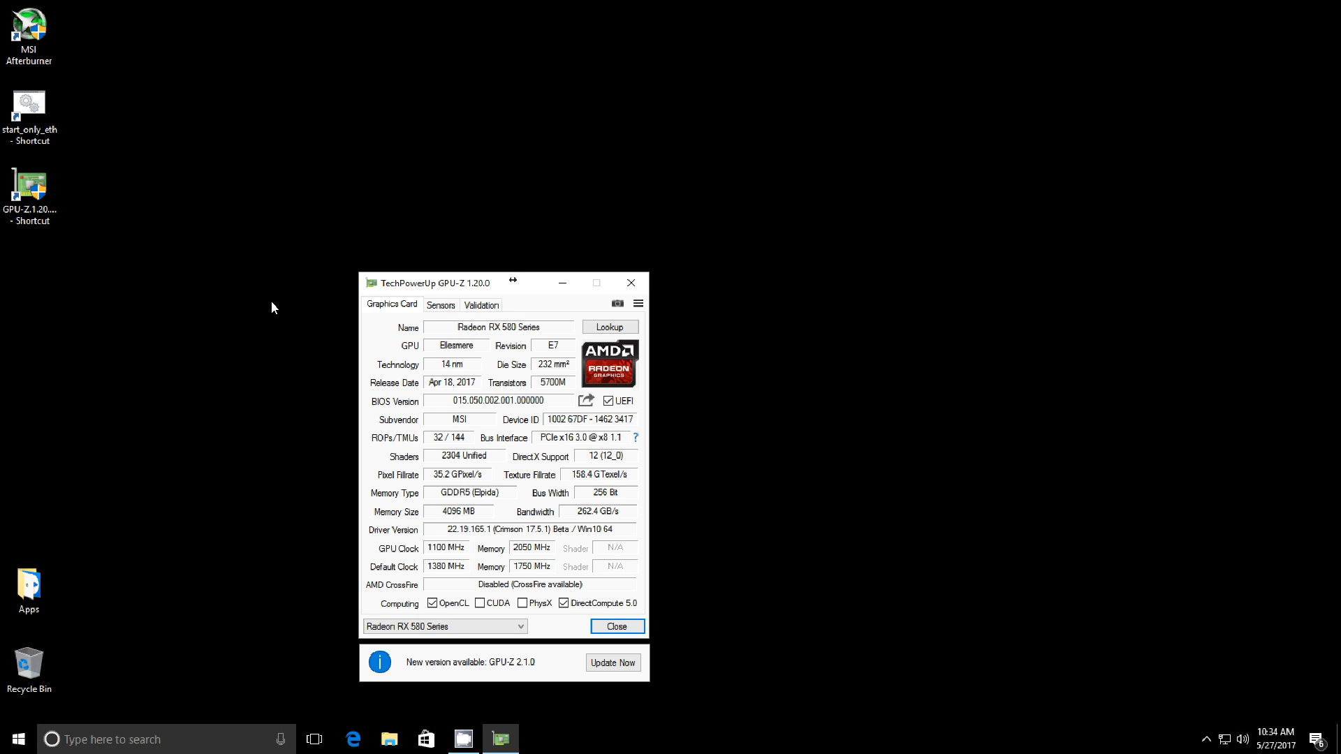
mouse_move(354, 500)
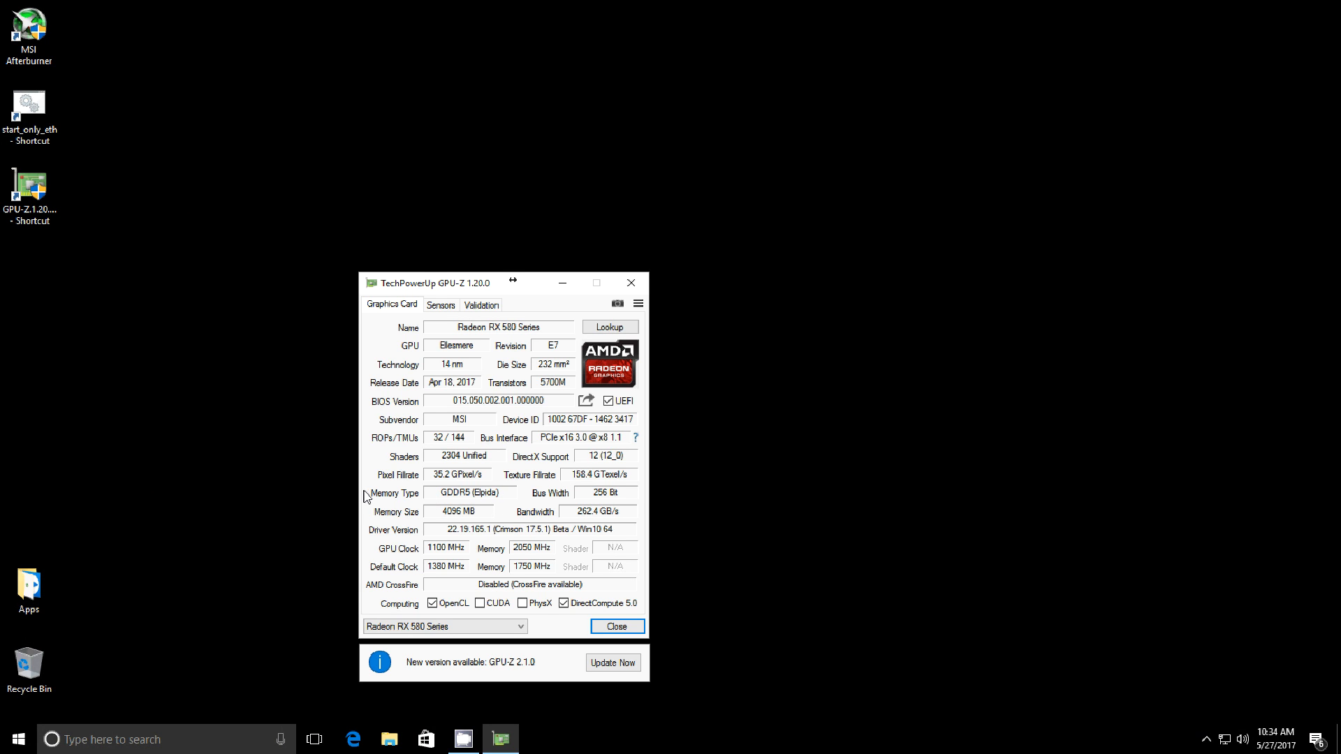
mouse_move(321, 494)
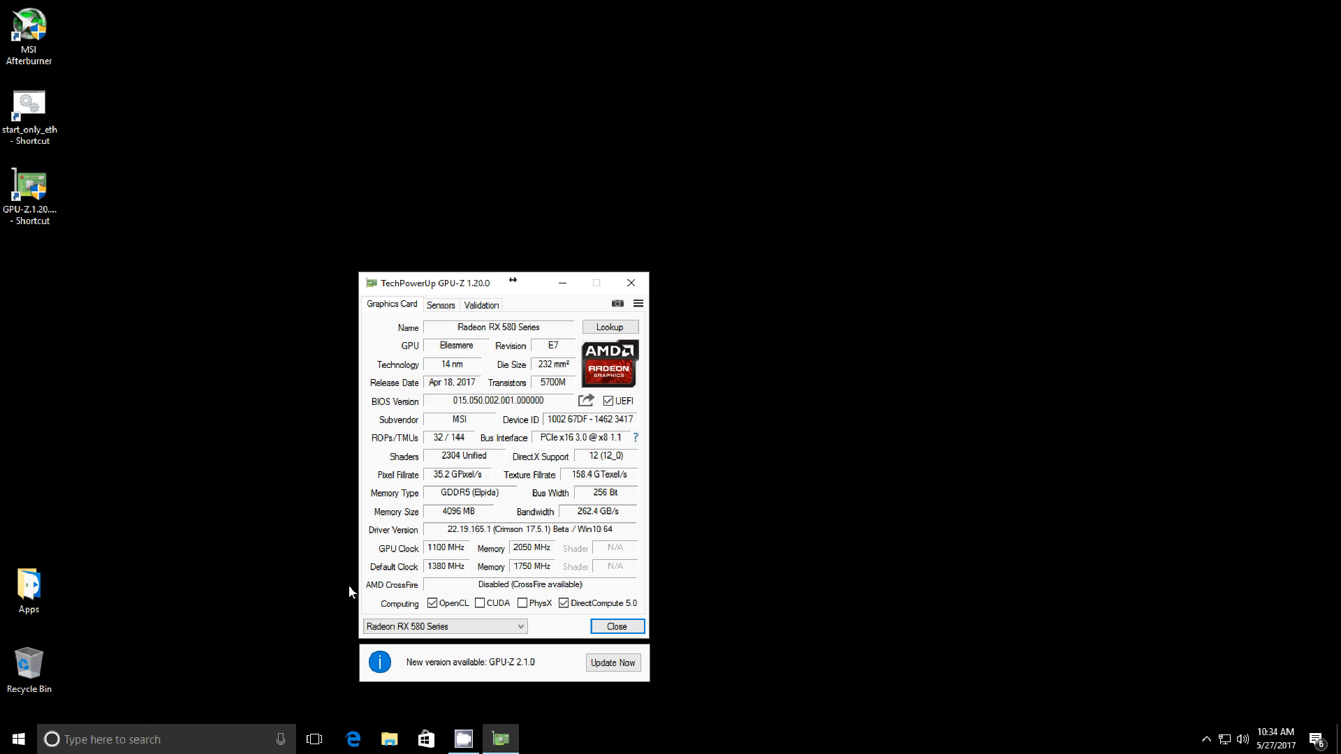
mouse_move(367, 589)
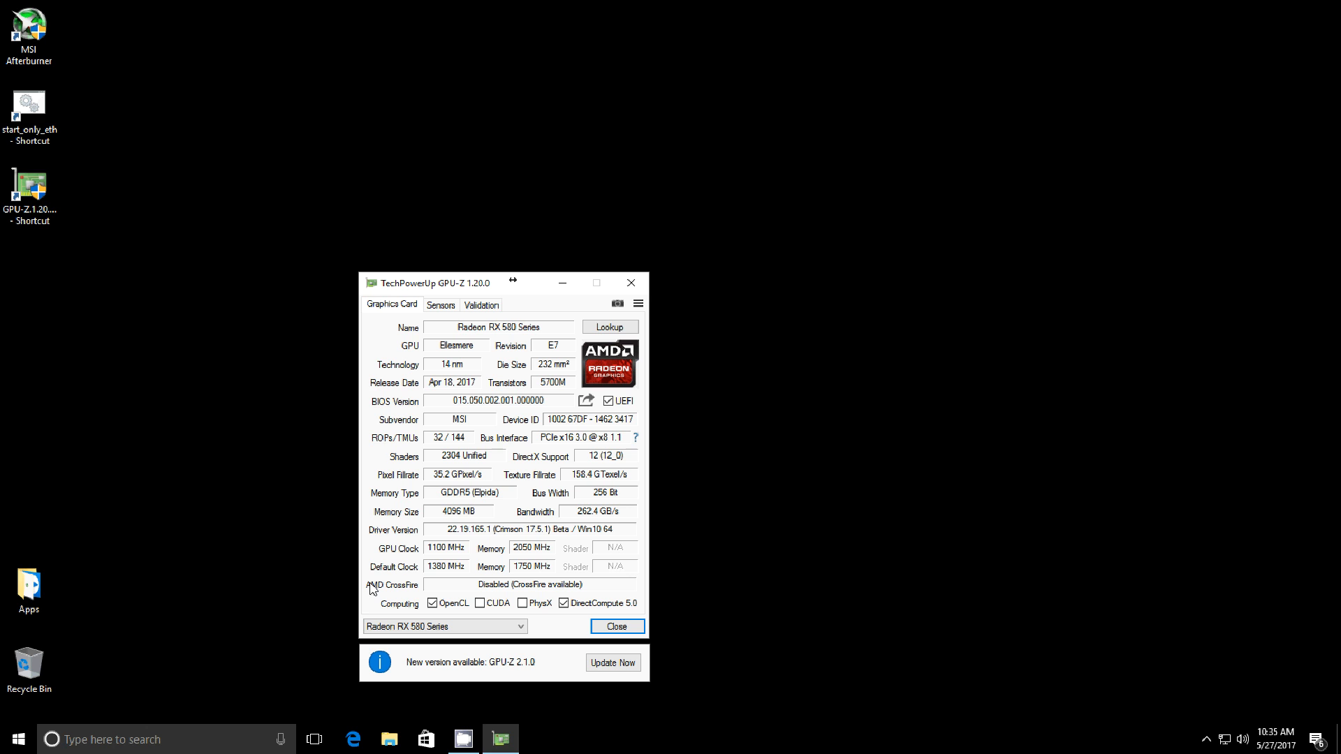
mouse_move(645, 264)
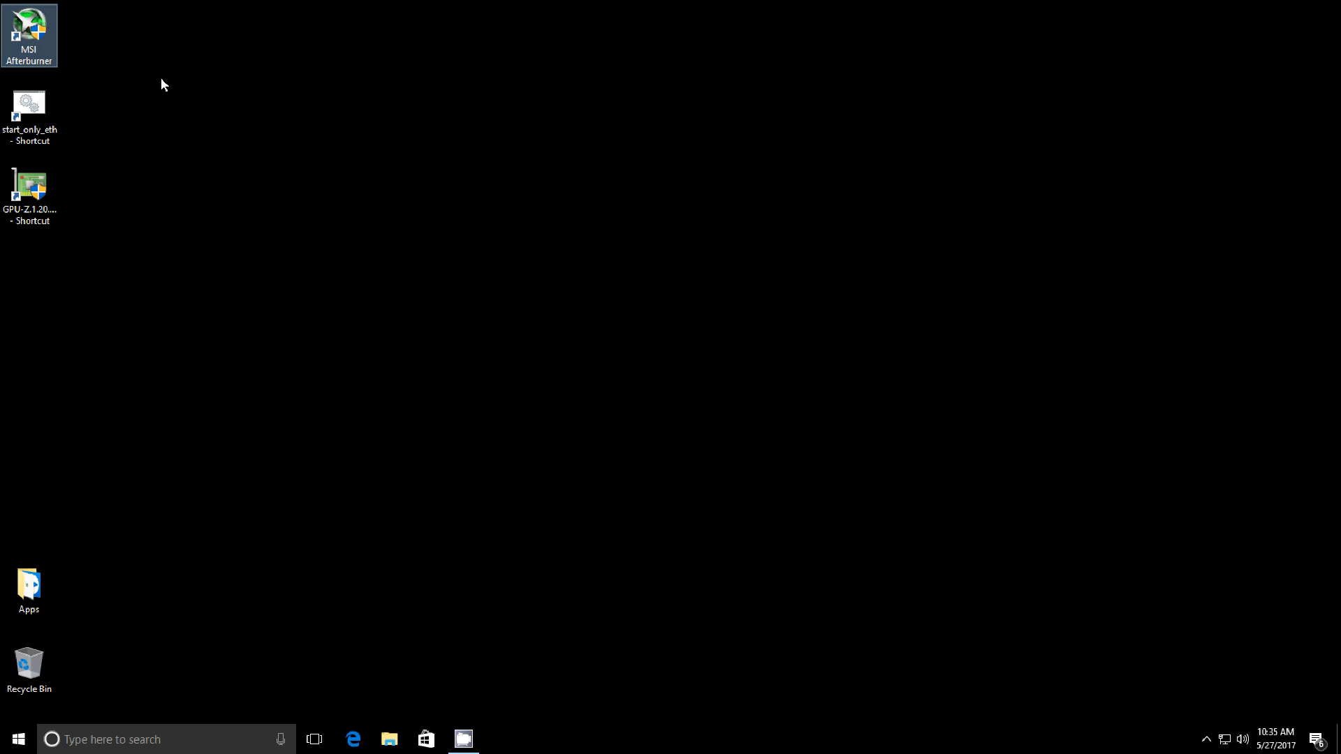
Launch MSI Afterburner to show -96 mV core voltage, 1100 MHz core, 2050 MHz memory, 45% fan
double_click(28, 35)
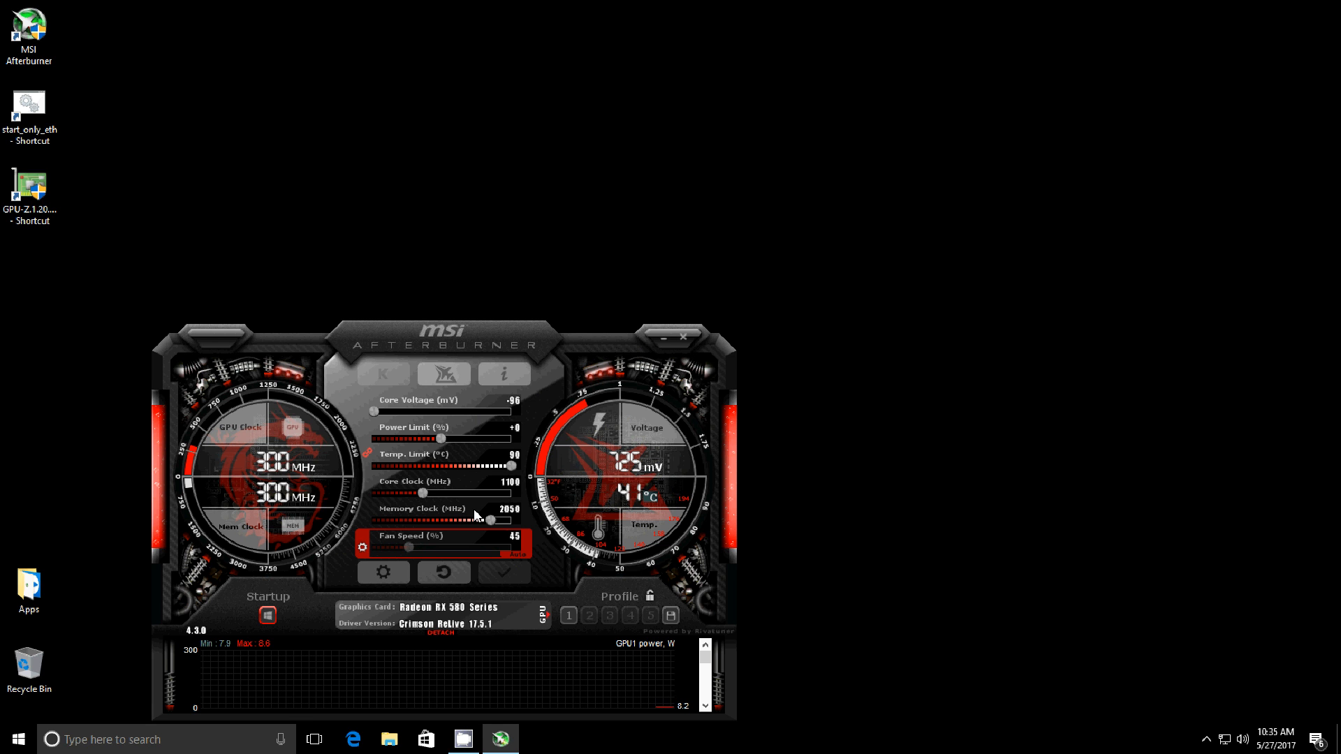
mouse_move(580, 587)
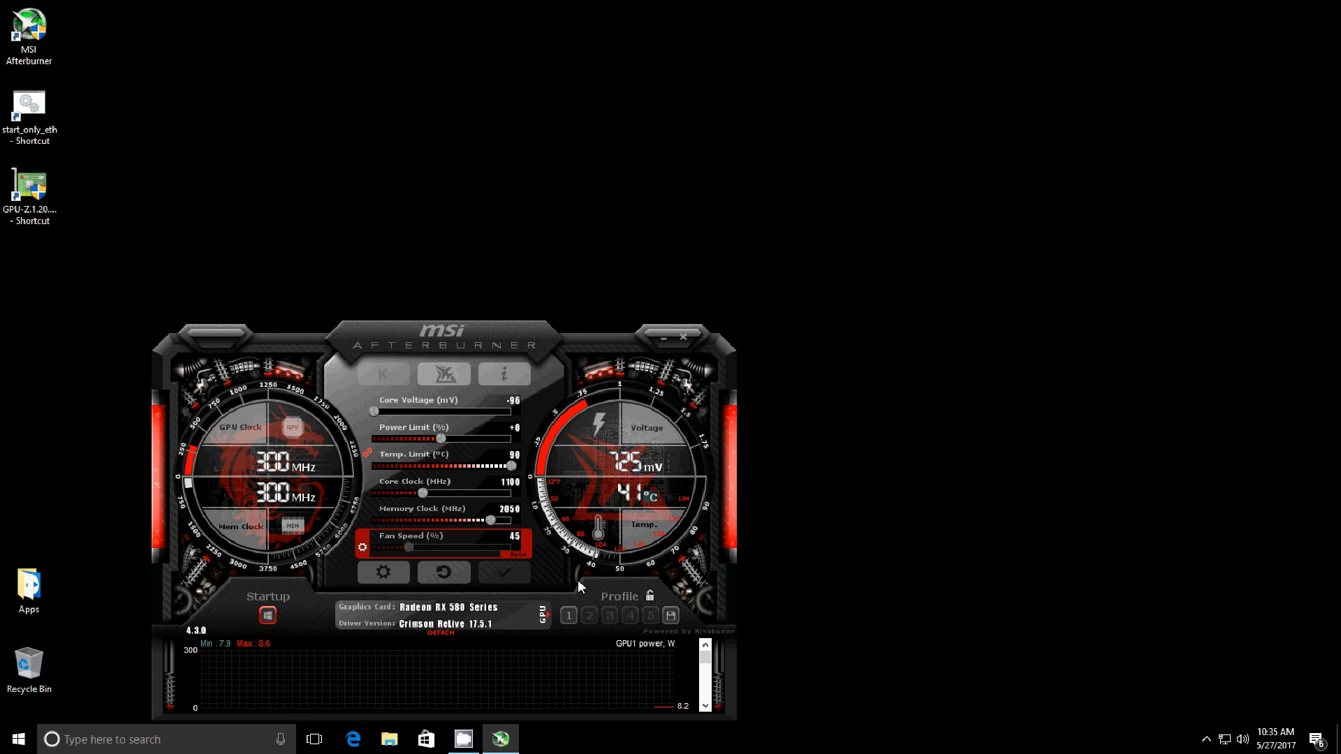